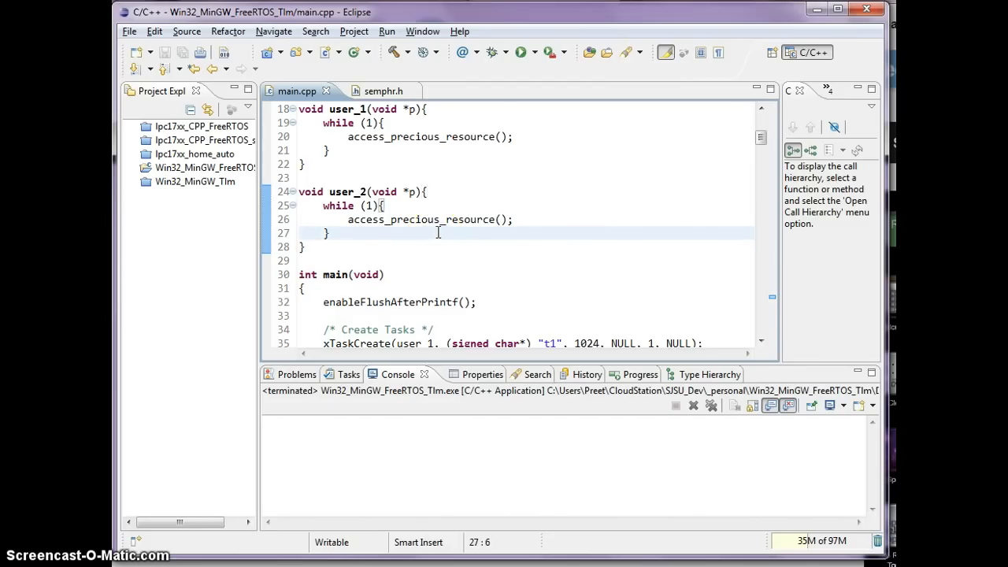
- Review the existing user_1 and user_2 tasks and their access_precious_resource calls
{"action": "scroll", "scroll_direction": "down", "scroll_amount": 3}
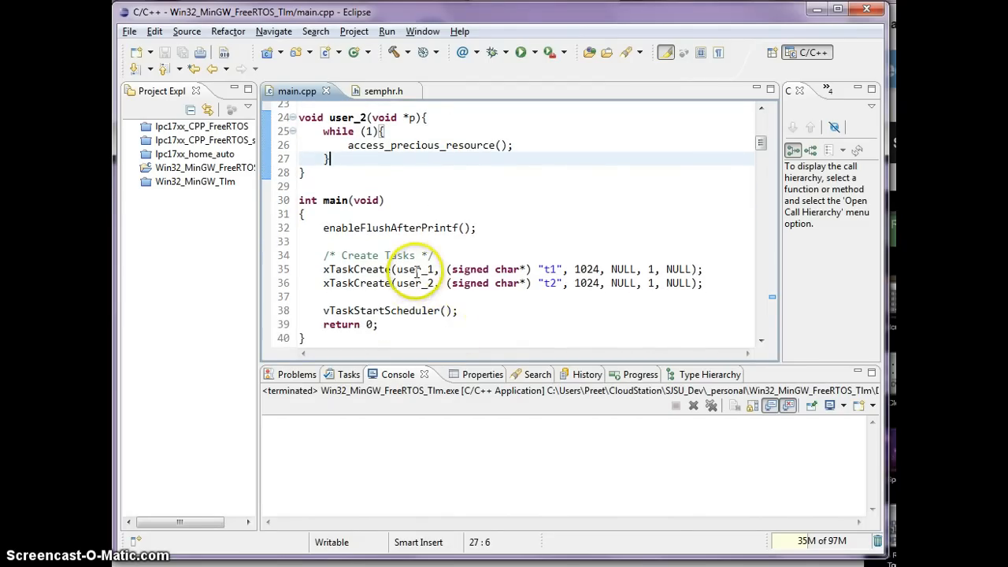
{"action": "double_click", "coordinate": [413, 283]}
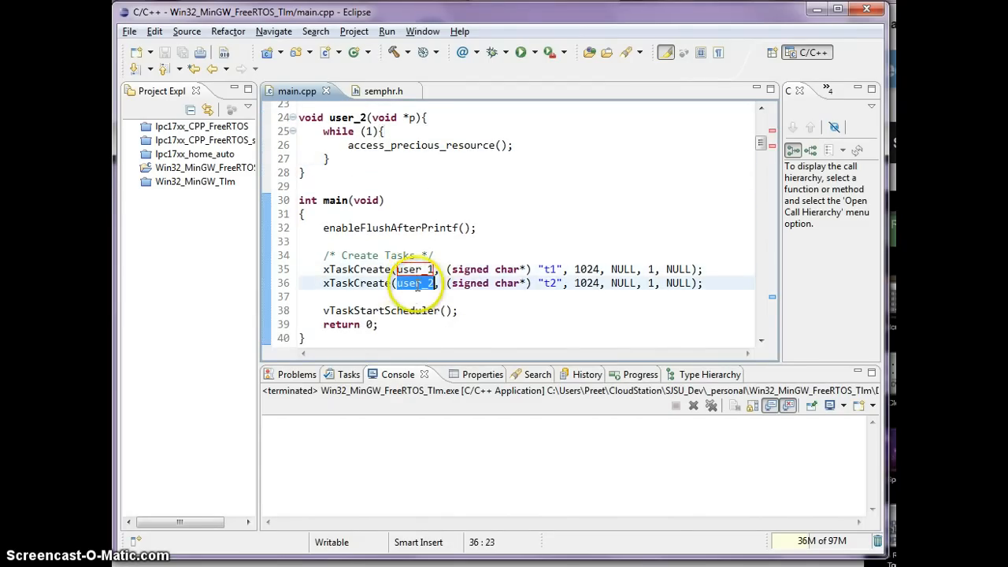
{"action": "mouse_move", "coordinate": [409, 268]}
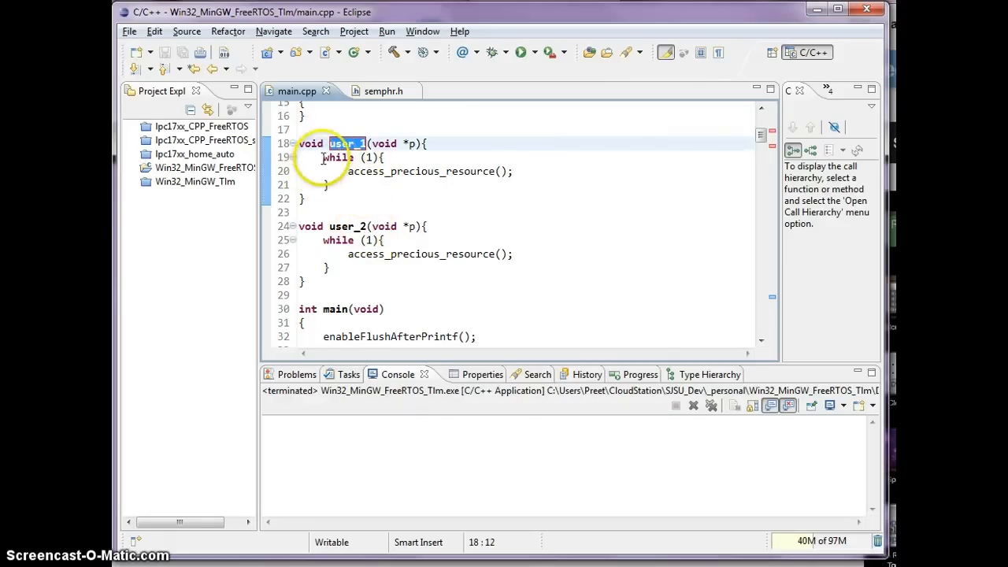
{"action": "left_click_drag", "start_coordinate": [322, 157], "coordinate": [331, 185]}
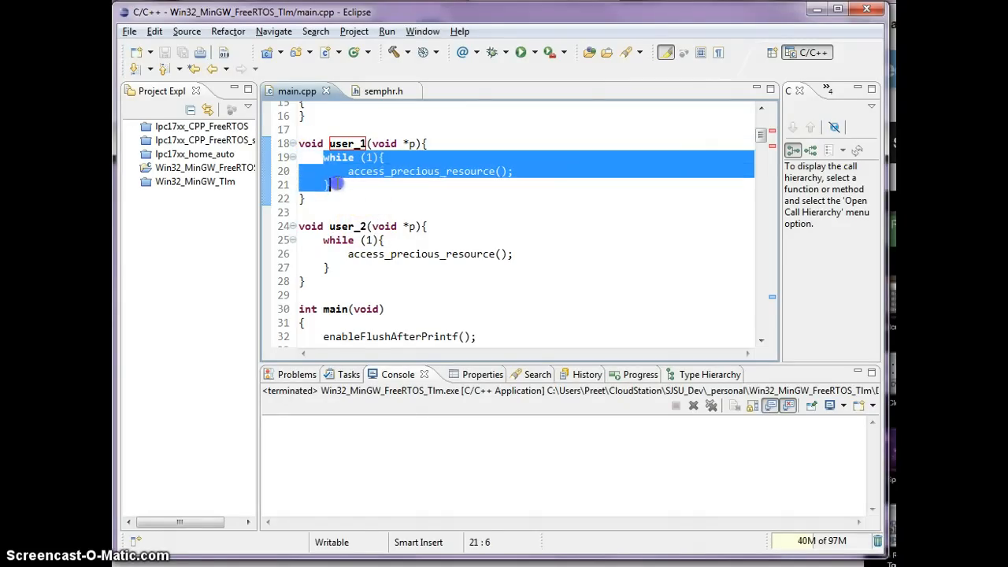
{"action": "double_click", "coordinate": [420, 170]}
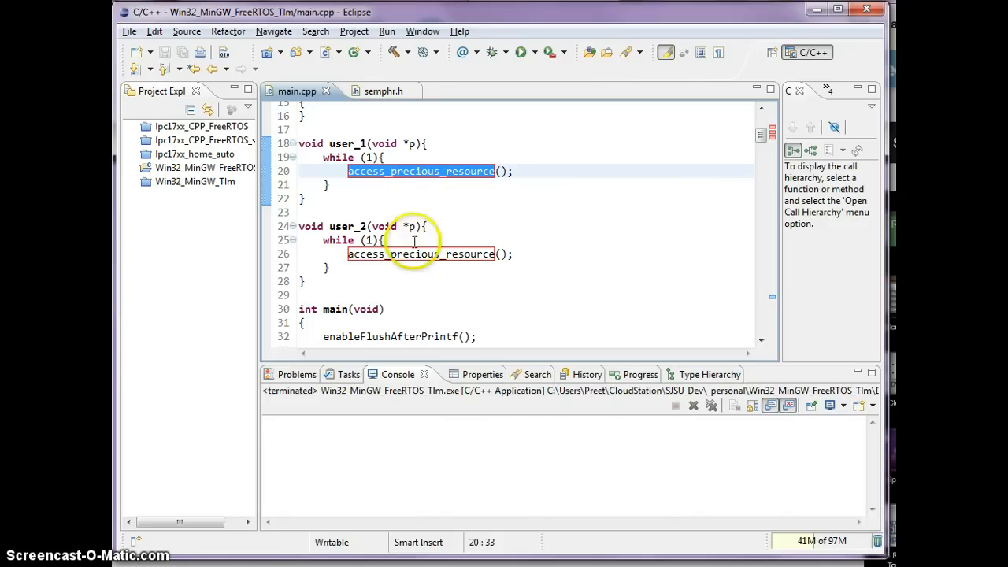
{"action": "left_click", "coordinate": [347, 143]}
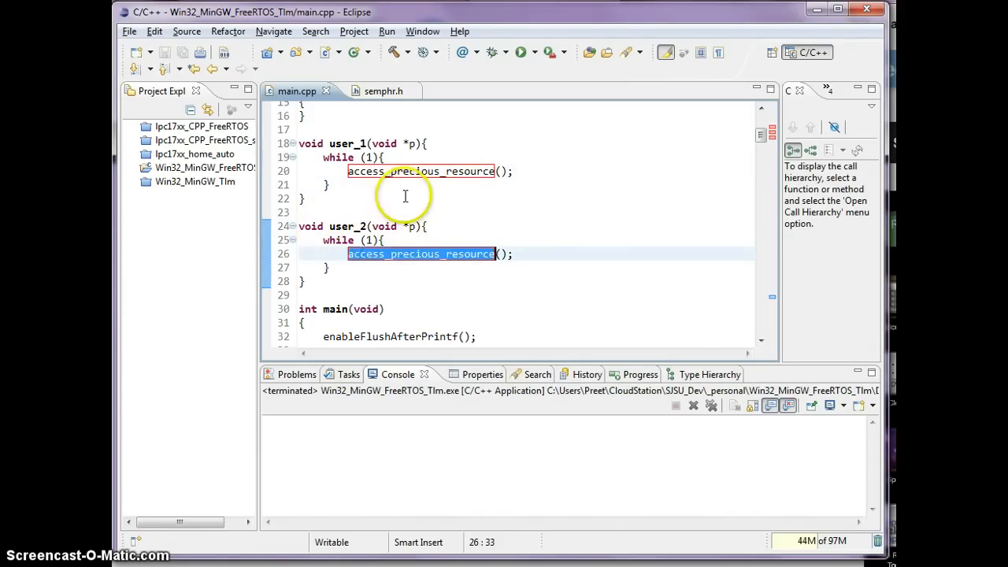
{"action": "left_click", "coordinate": [403, 198]}
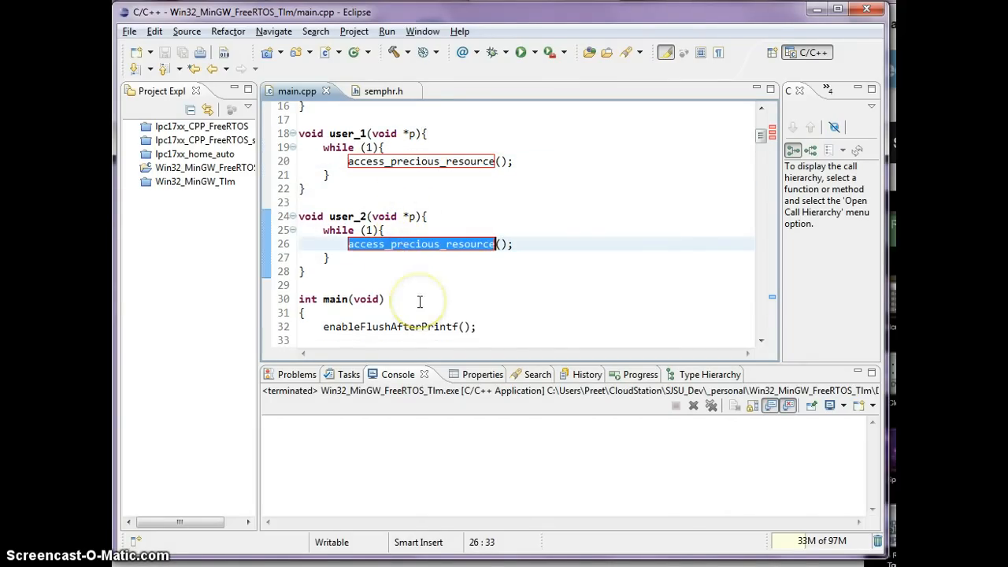
{"action": "mouse_move", "coordinate": [438, 227]}
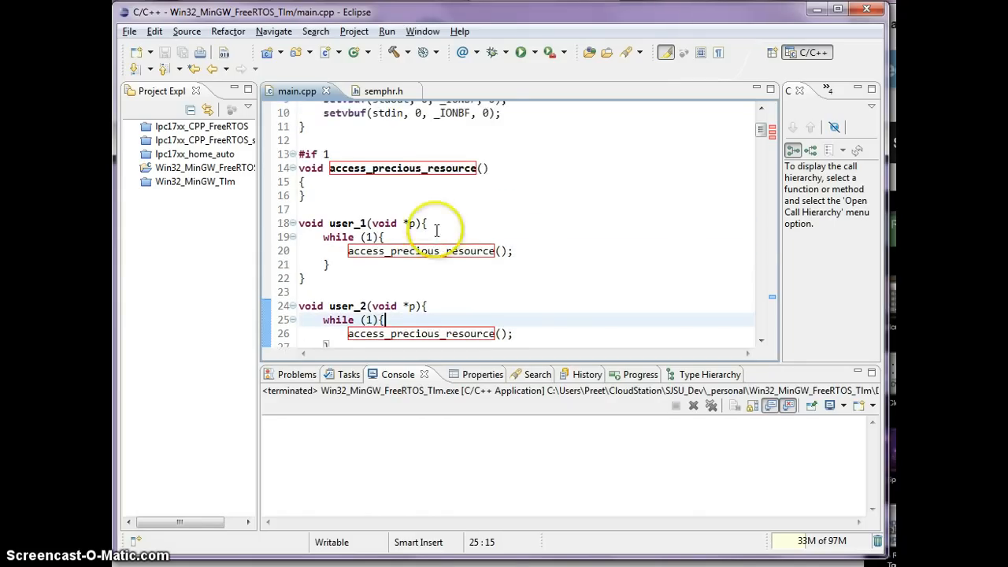
- Declare a global xSemaphoreHandle gatekeeper = 0 just above user_1
{"action": "scroll", "scroll_direction": "down", "scroll_amount": 3}
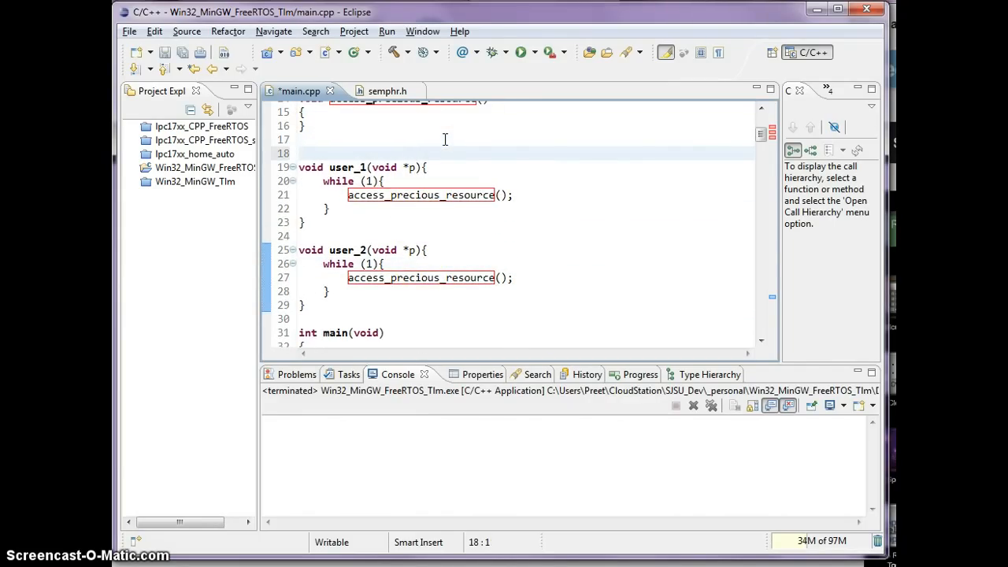
{"action": "type", "text": "xSemaphoreHandle gate"}
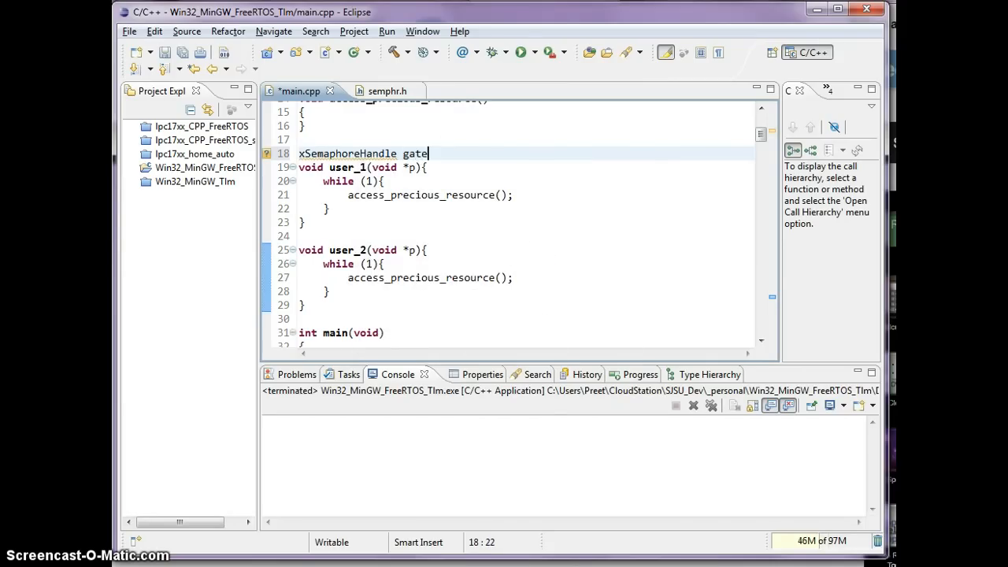
{"action": "type", "text": "keeper = 0;"}
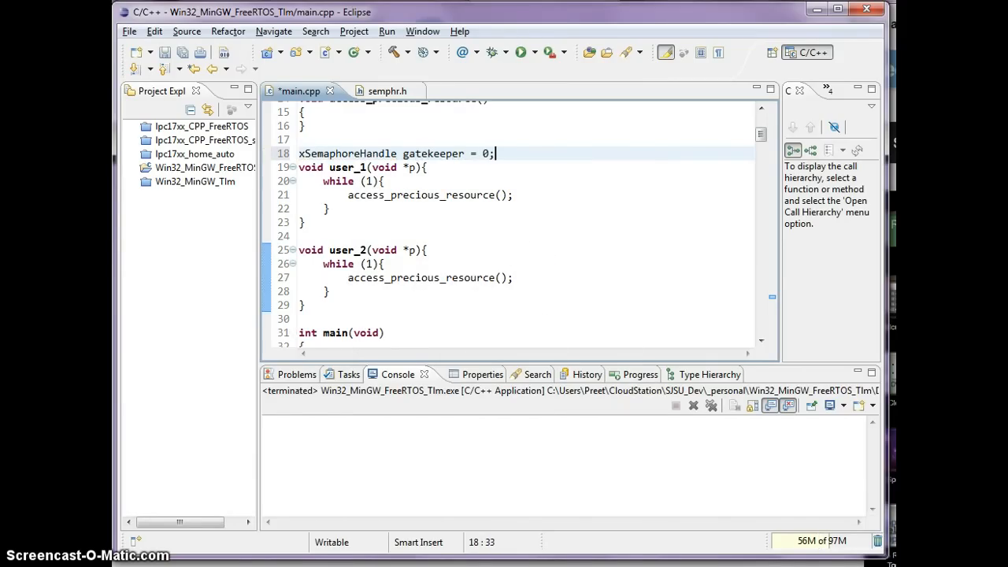
{"action": "double_click", "coordinate": [433, 152]}
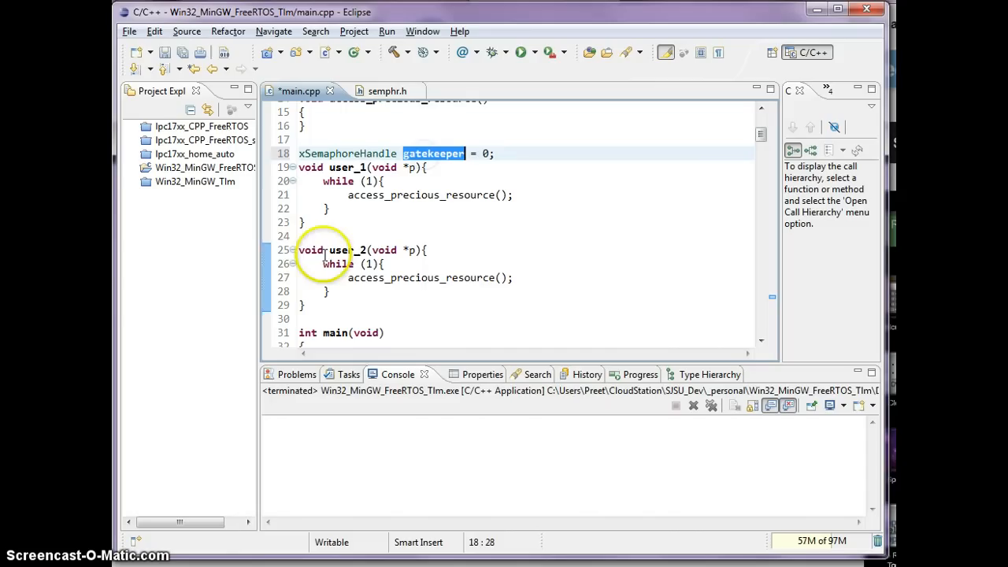
{"action": "mouse_move", "coordinate": [441, 260]}
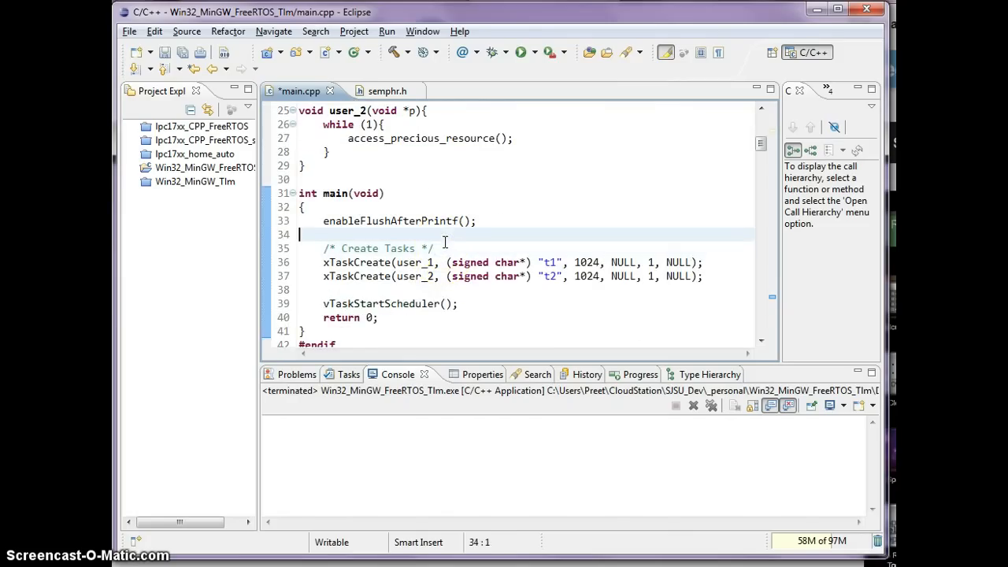
- Assign gatekeeper = xSemaphoreCreate… mutex at the start of main and save main.cpp
{"action": "type", "text": "gatekeeper ="}
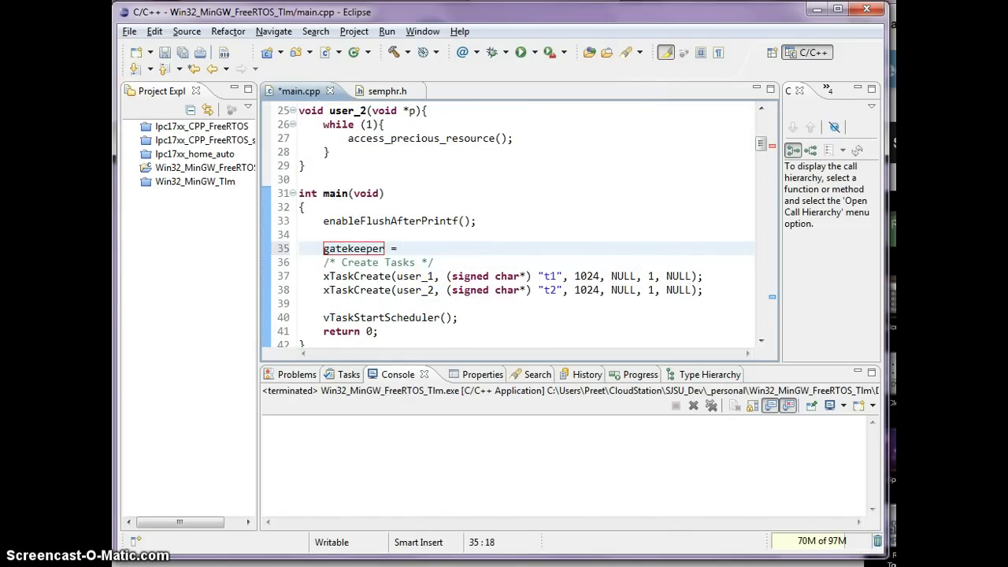
{"action": "type", "text": "xsem"}
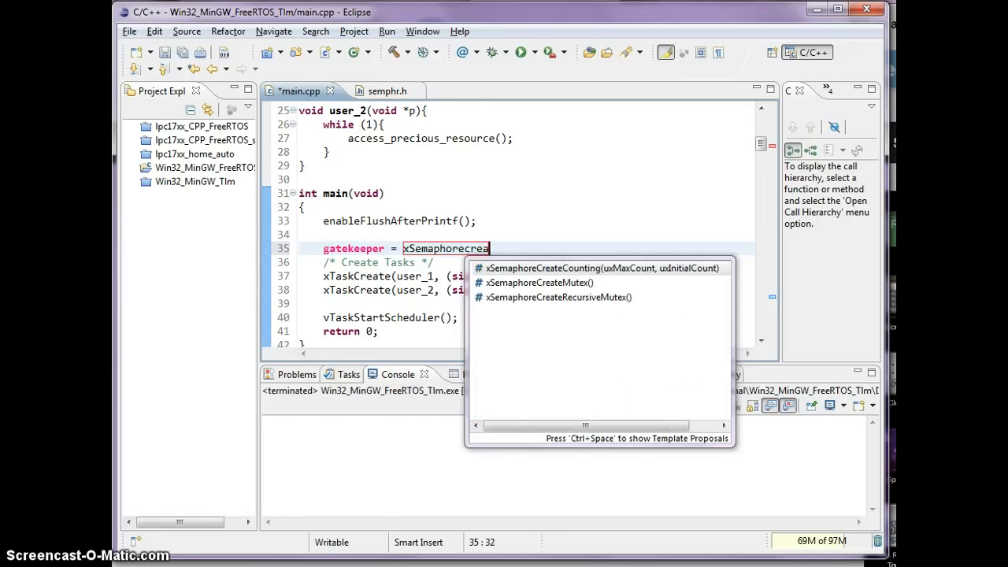
{"action": "type", "text": "te"}
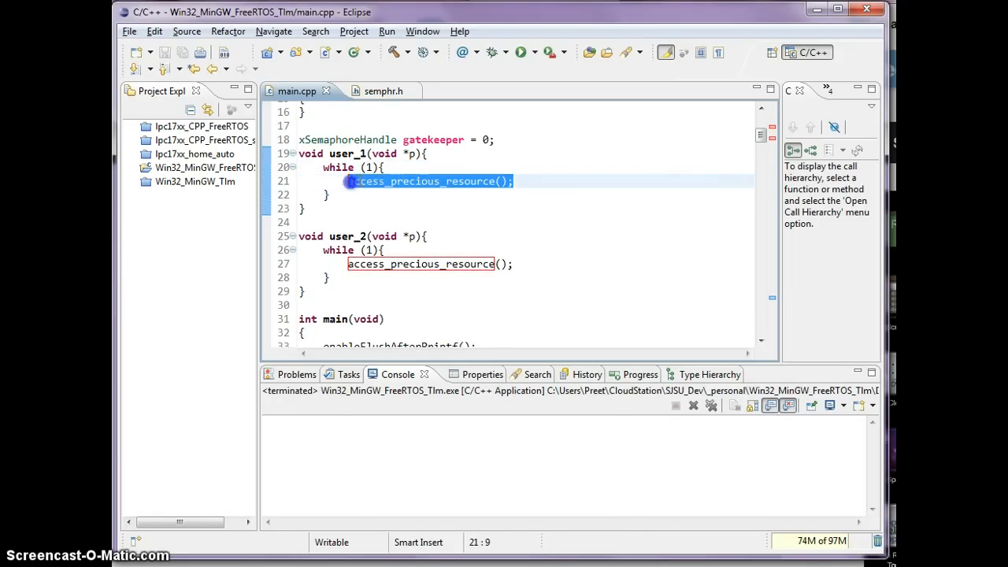
- Replace user_1's resource call with if (xSemaphoreTake(gatekeeper, 1000)) printing success and accessing the resource
{"action": "key", "text": "Delete"}
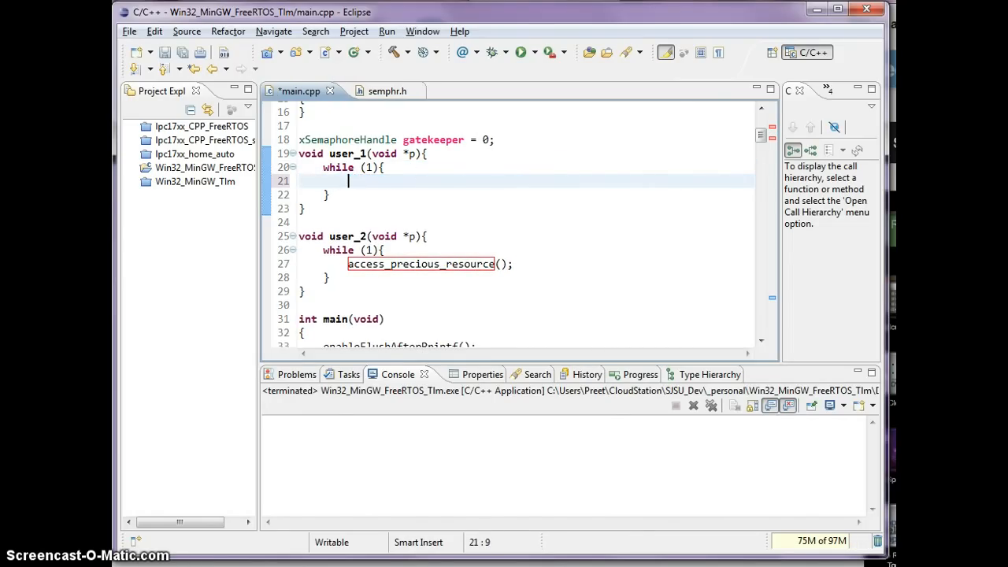
{"action": "type", "text": "if (xsemaphoreTake("}
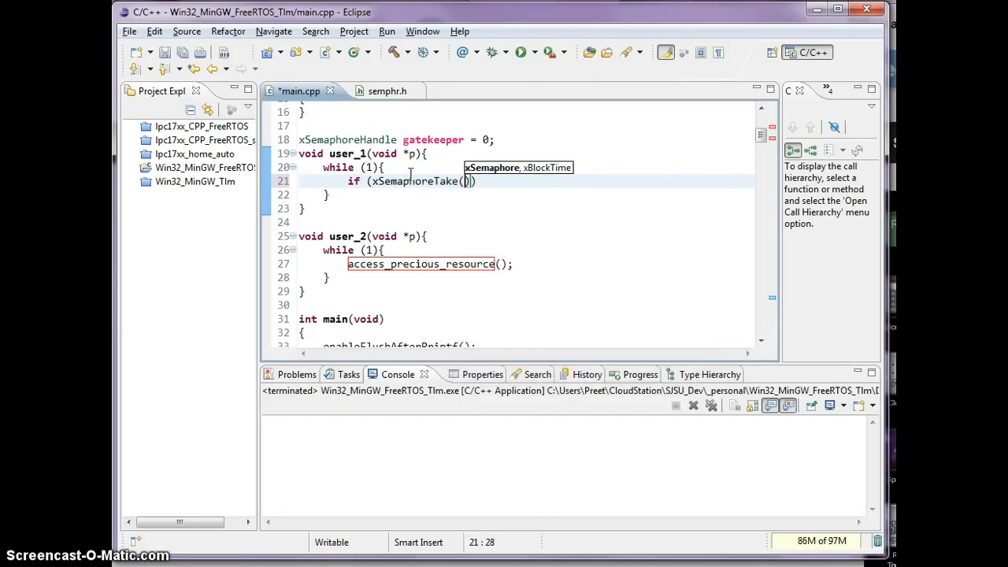
{"action": "type", "text": "gatekeeper,"}
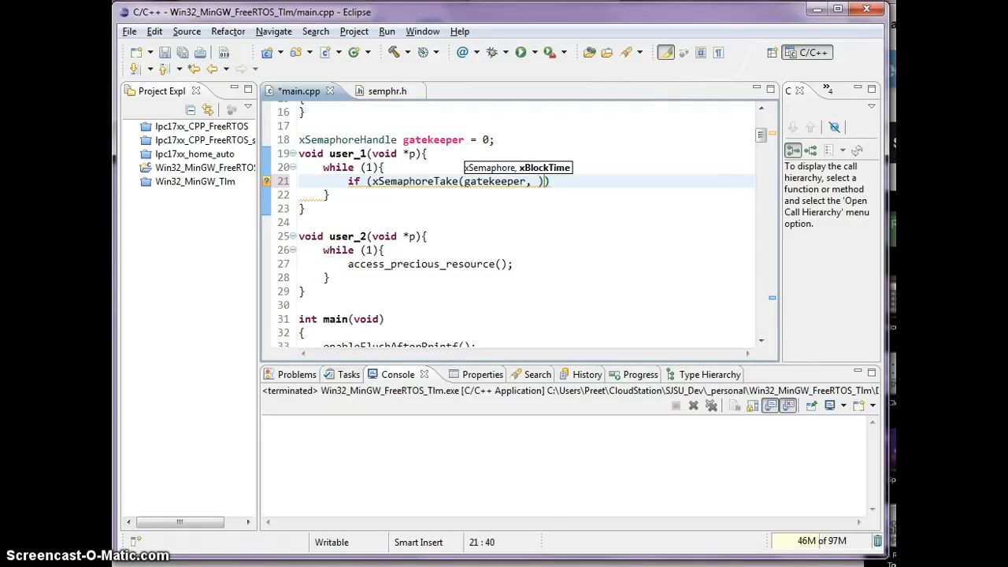
{"action": "type", "text": "1000"}
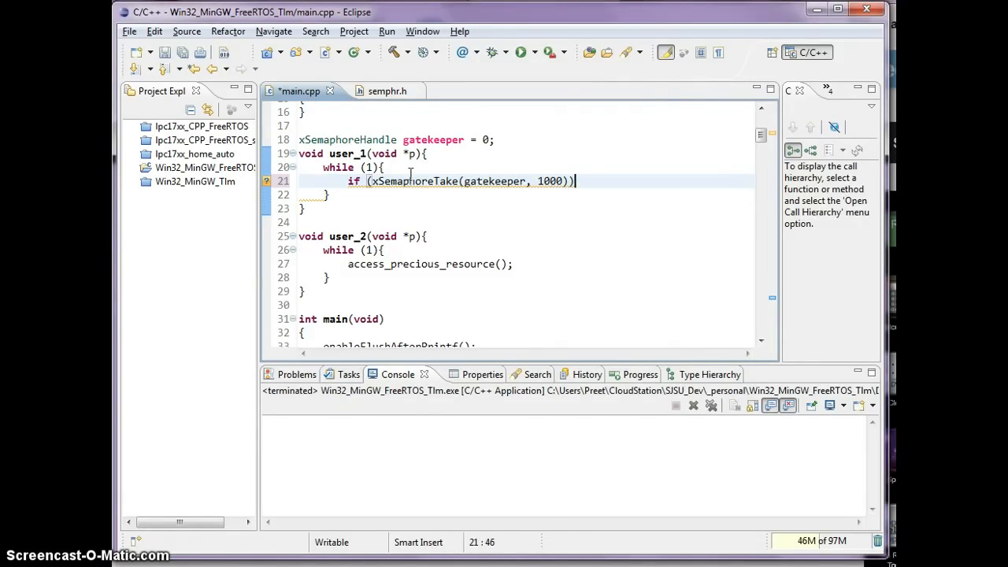
{"action": "type", "text": "{"}
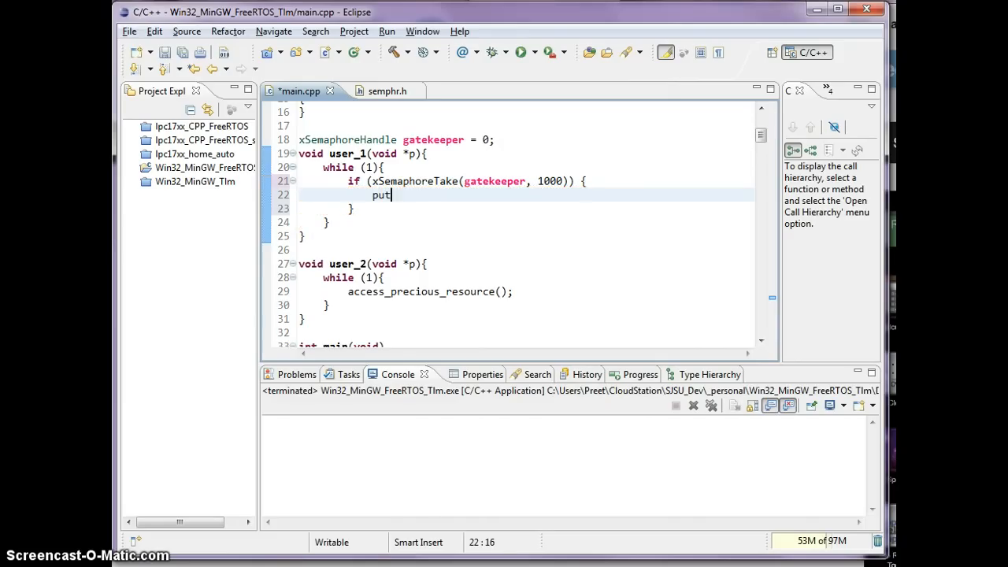
{"action": "type", "text": "s(\"Us\""}
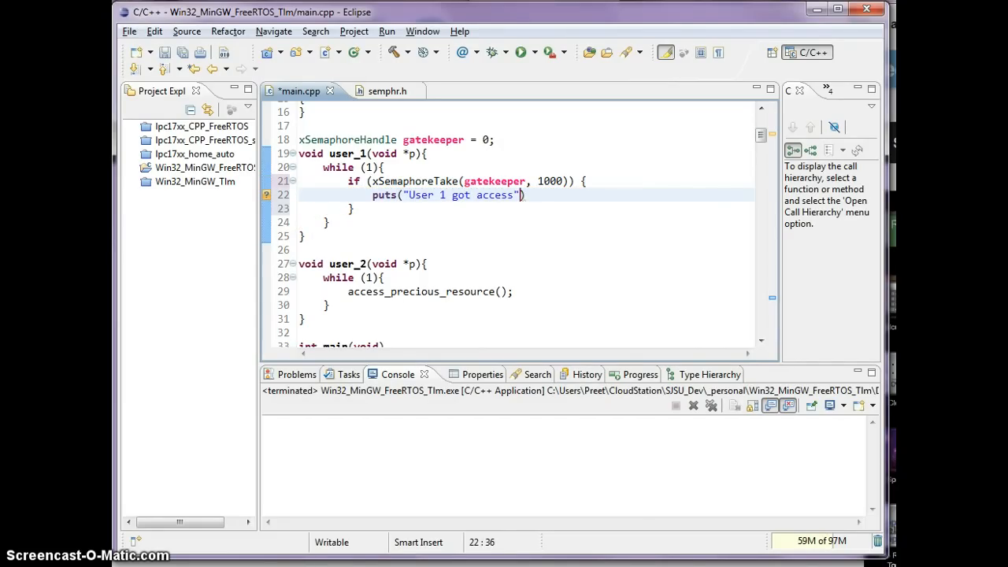
{"action": "type", "text": "access_precious_resource("}
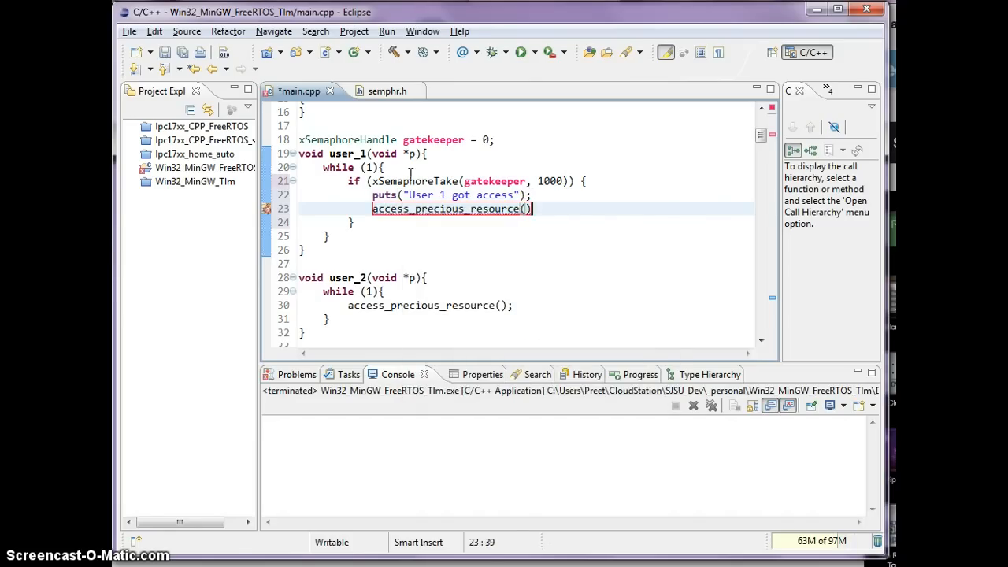
{"action": "type", "text": "e"}
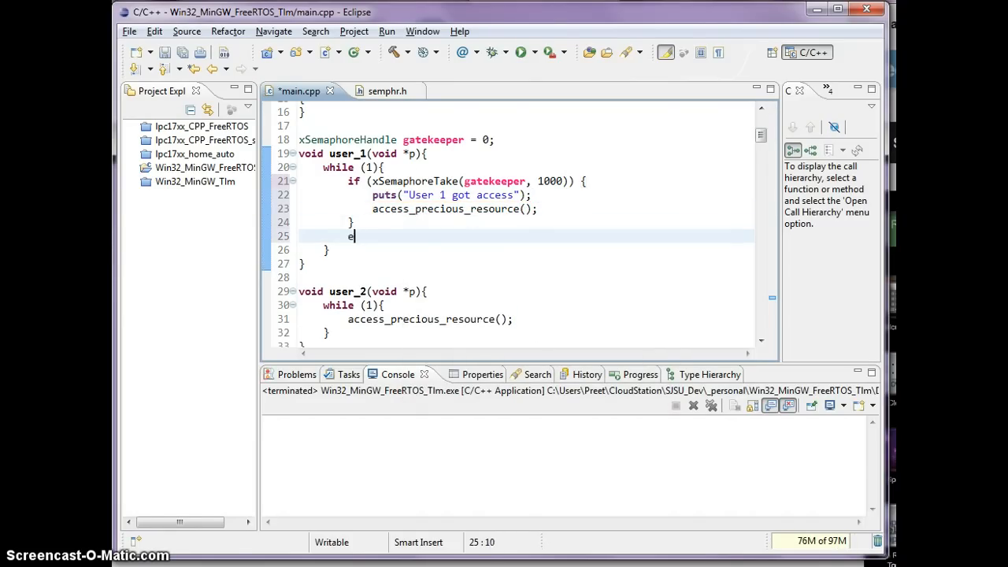
- Add an else branch printing 'User 1 failed to get access' and reindent the loop
{"action": "type", "text": "lse {"}
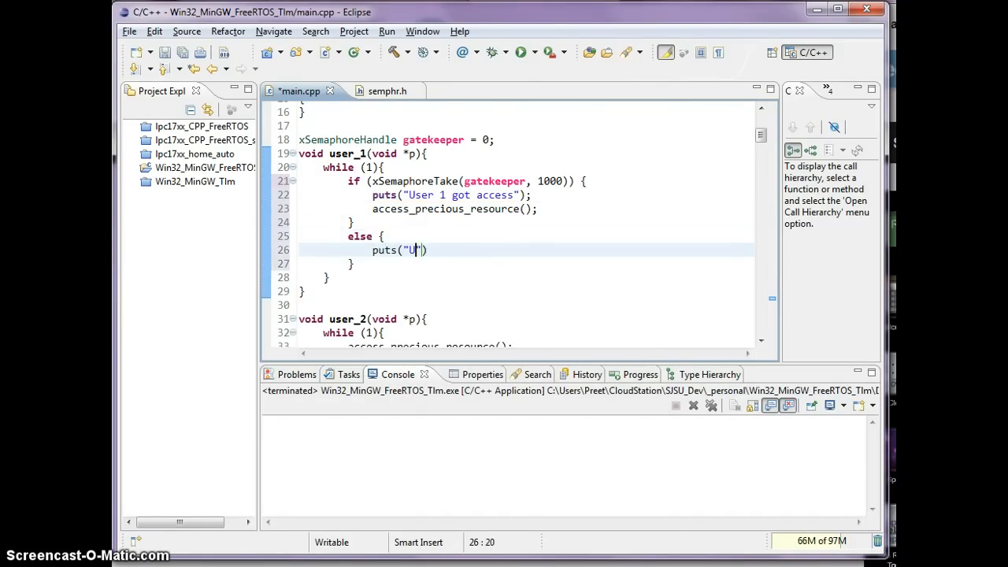
{"action": "type", "text": "ser 1 id"}
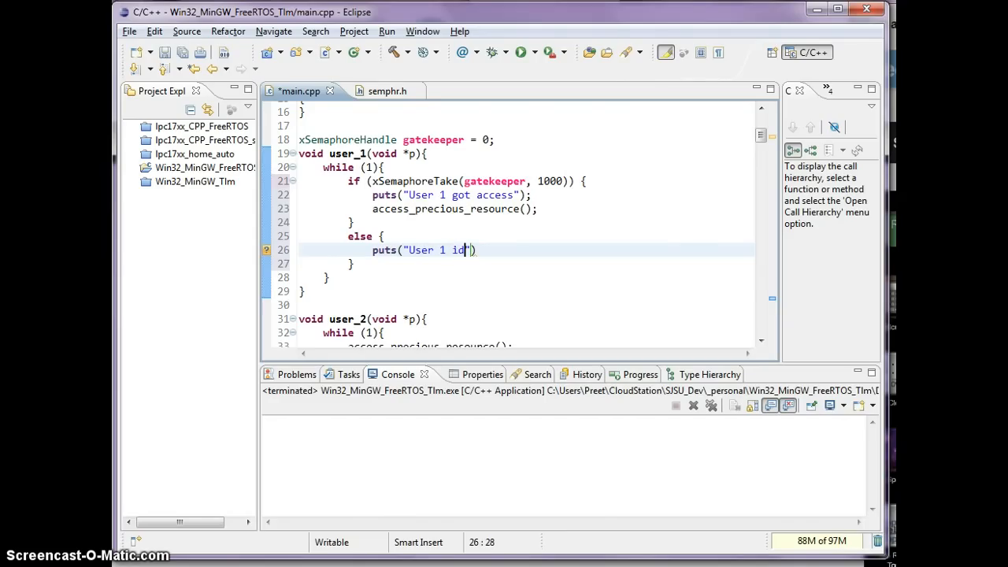
{"action": "type", "text": "ailed to get access within 1 secon"}
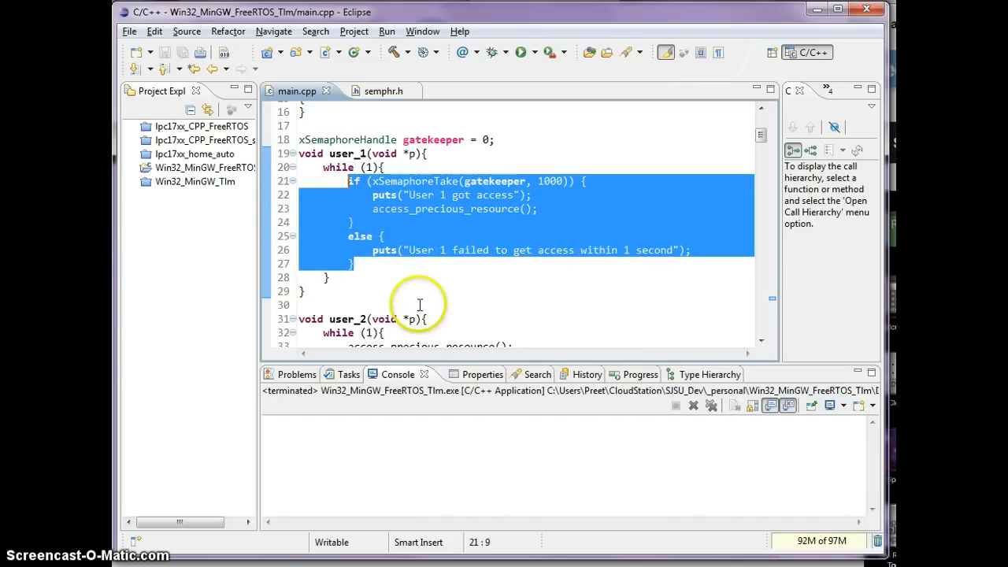
{"action": "scroll", "scroll_direction": "down", "scroll_amount": 3}
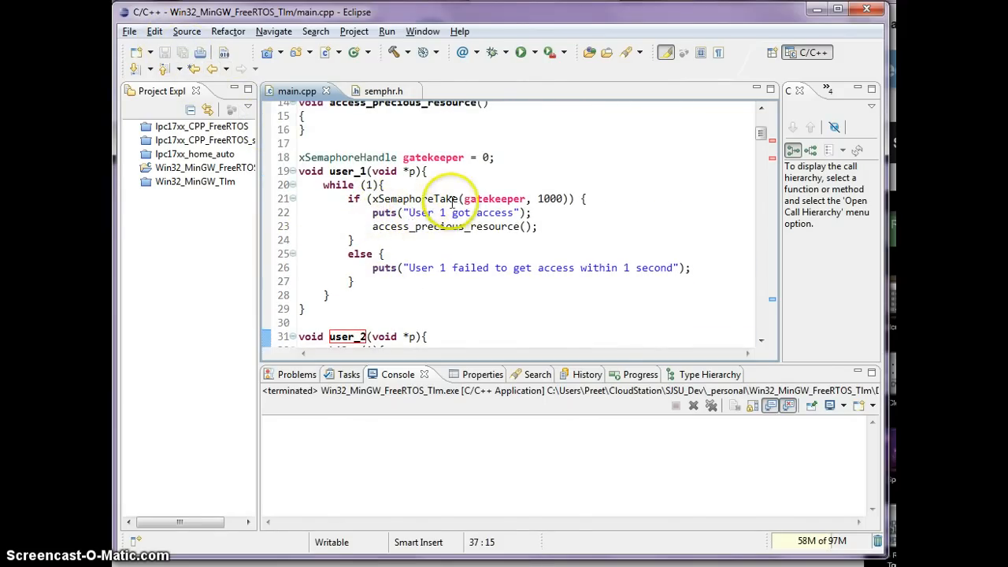
{"action": "double_click", "coordinate": [494, 199]}
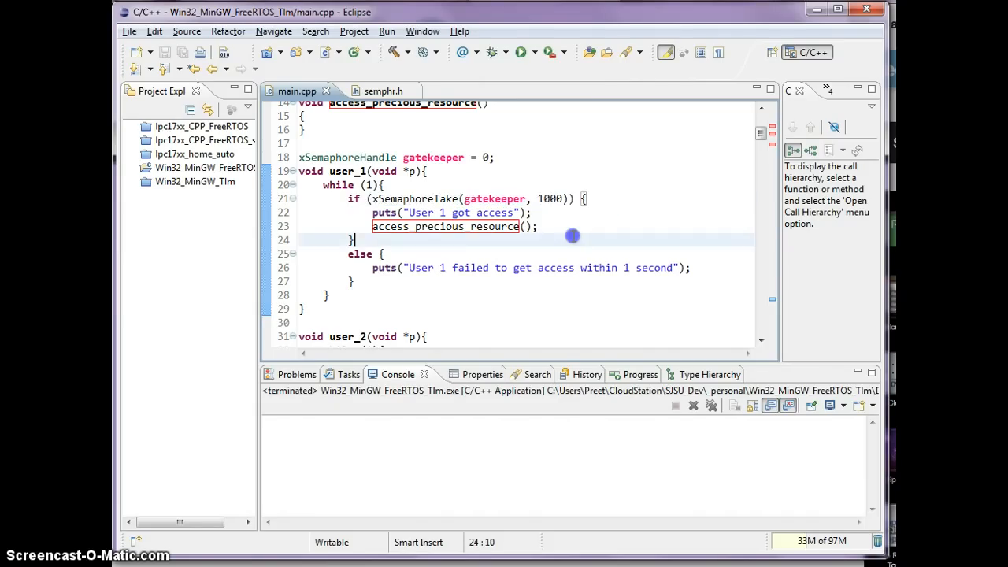
{"action": "mouse_move", "coordinate": [418, 293]}
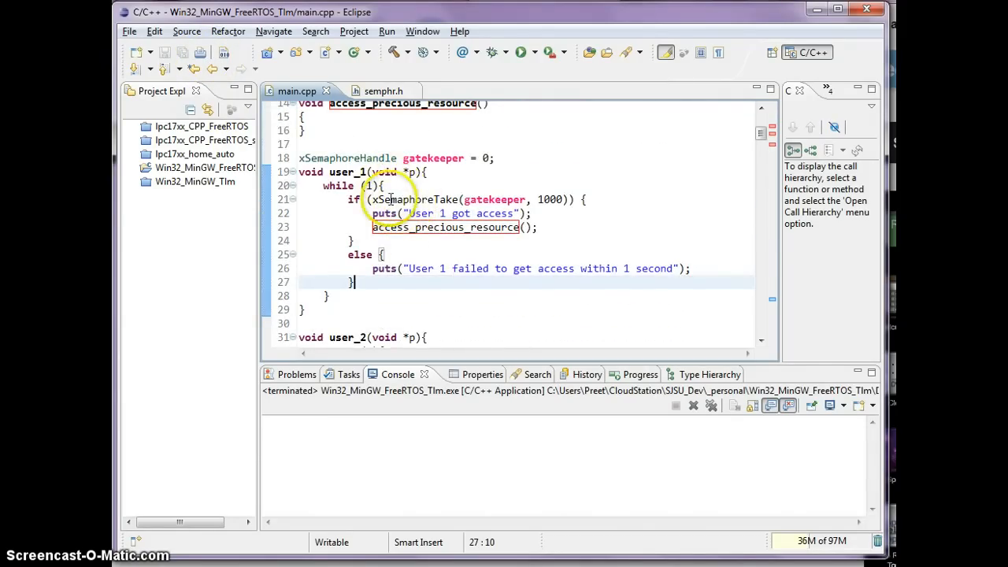
{"action": "double_click", "coordinate": [495, 199]}
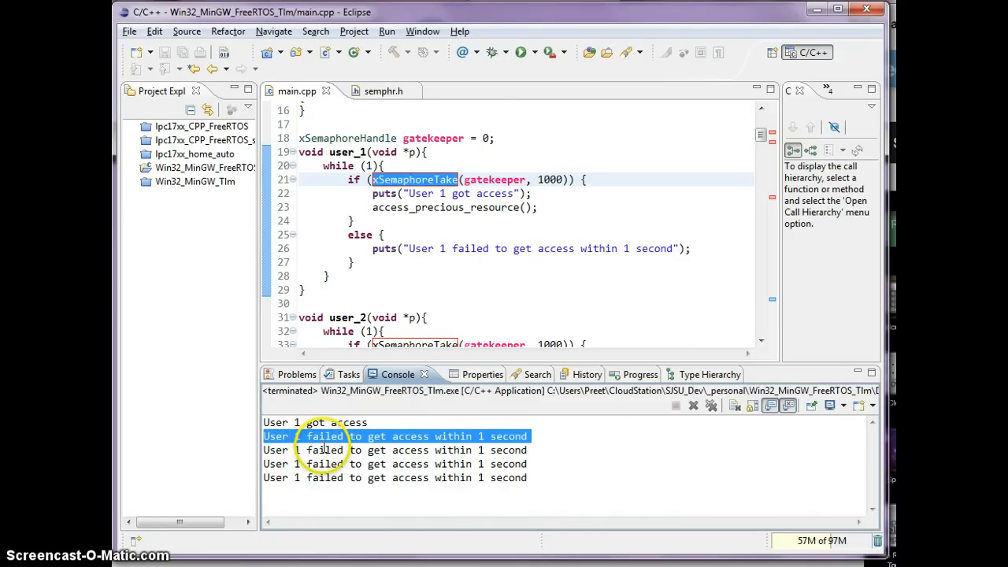
{"action": "mouse_move", "coordinate": [488, 180]}
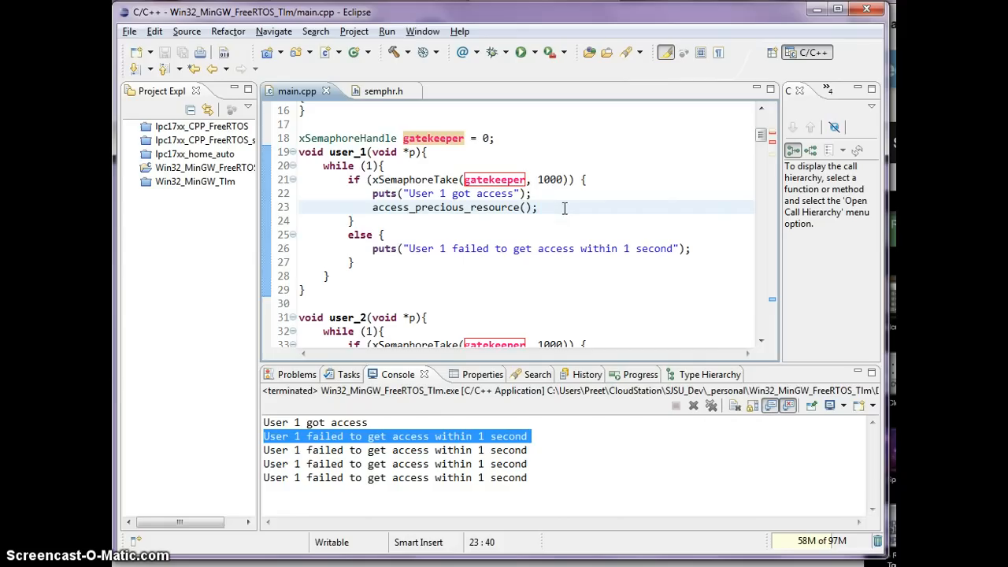
- Place the caret after user_1's access_precious_resource call to add a new line
{"action": "double_click", "coordinate": [415, 180]}
{"action": "type", "text": "x"}
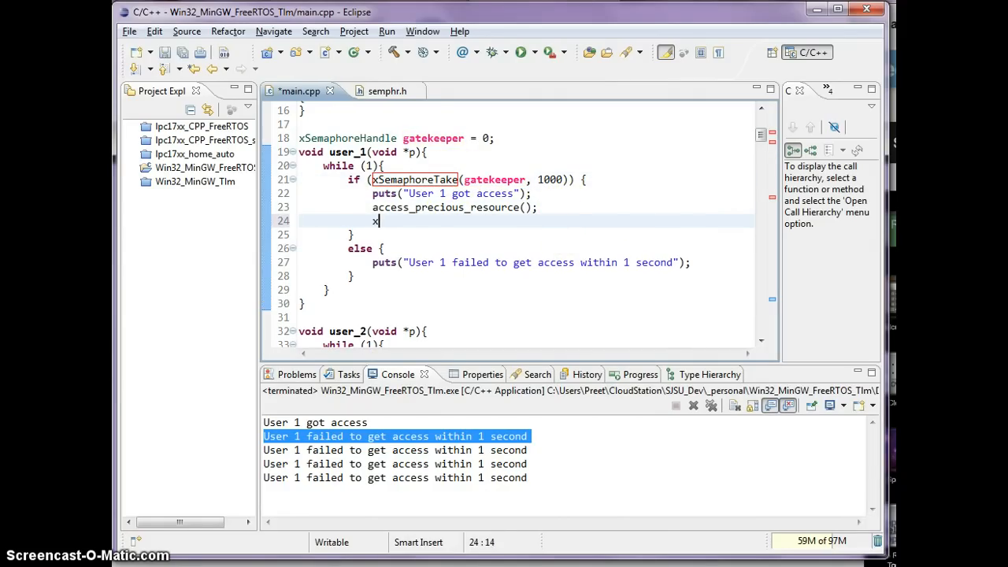
- Add xSemaphoreGive(gatekeeper); after the resource access in both user_1 and user_2
{"action": "type", "text": "SemaphoreGive(get"}
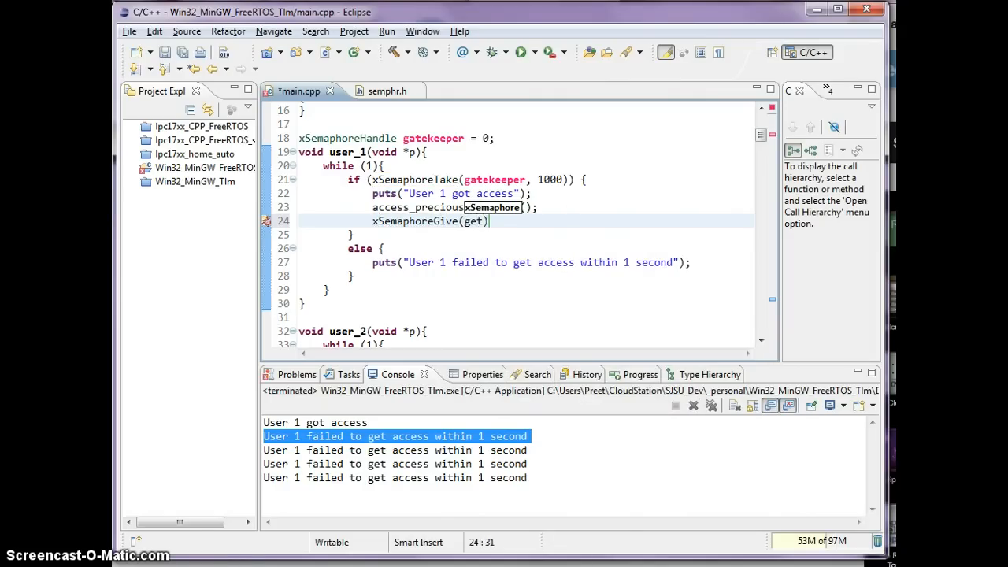
{"action": "type", "text": "gatekeeper"}
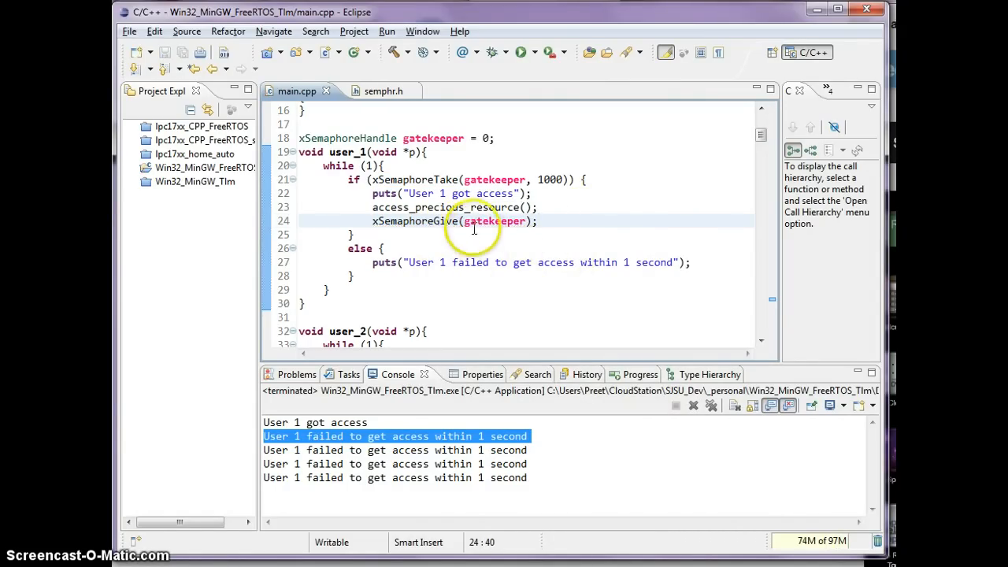
{"action": "double_click", "coordinate": [416, 179]}
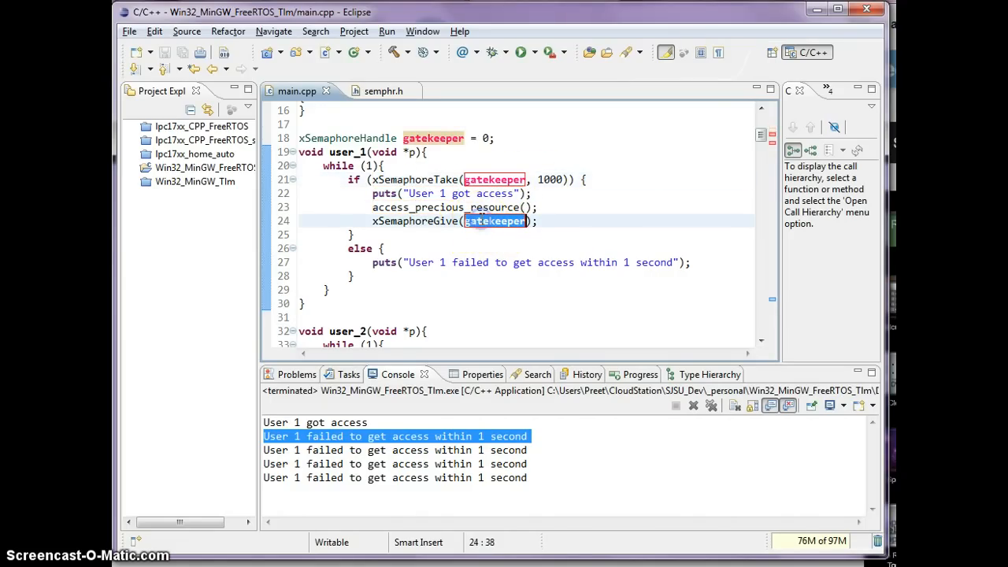
{"action": "mouse_move", "coordinate": [560, 214]}
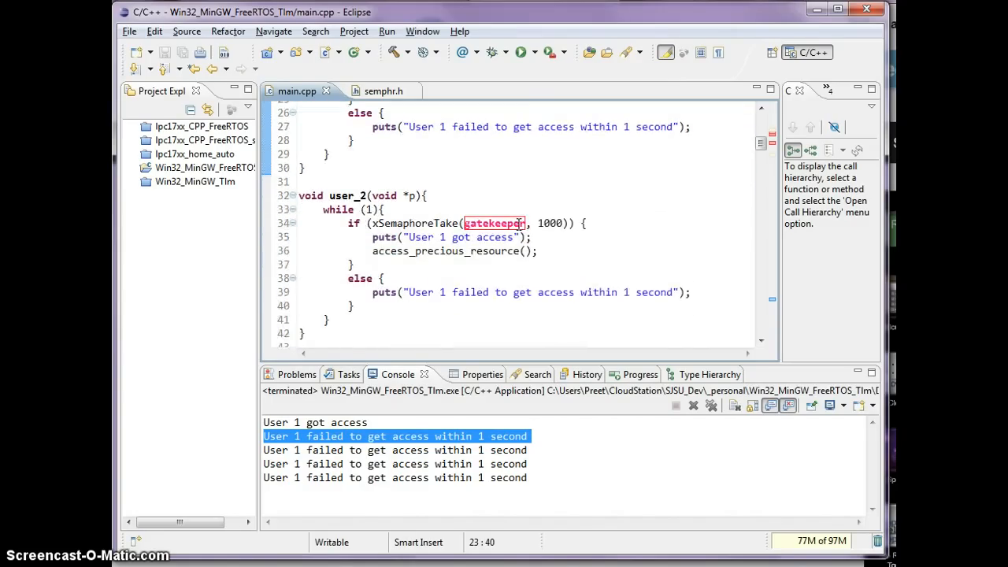
{"action": "type", "text": "xSemaphoreGive(gatekeeper);"}
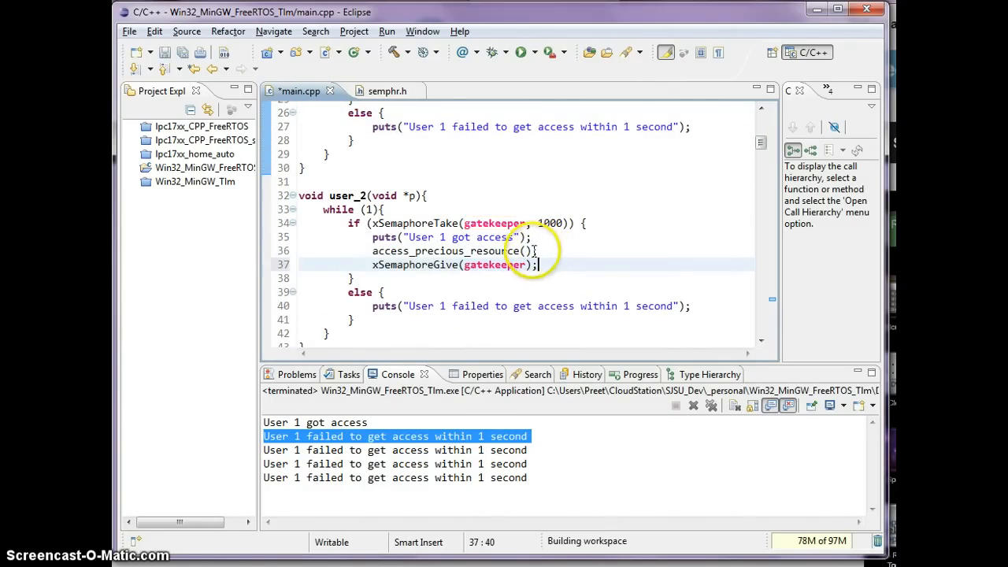
{"action": "scroll", "scroll_direction": "down", "scroll_amount": 3}
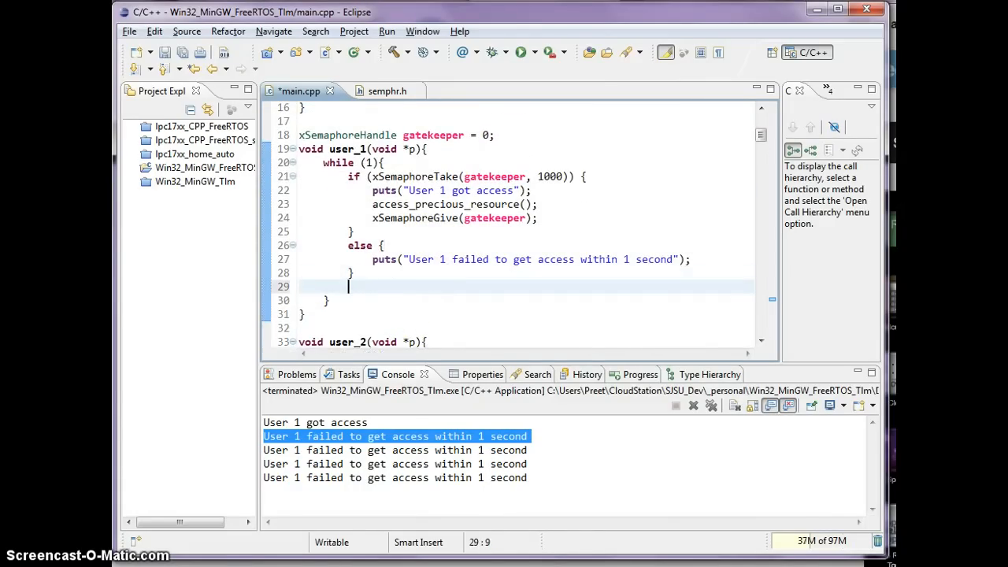
- Add vTaskDelay(1) after each task's if/else, rerun to see repeated 'User 1 got access', then terminate
{"action": "type", "text": "vTaskDelay(1);"}
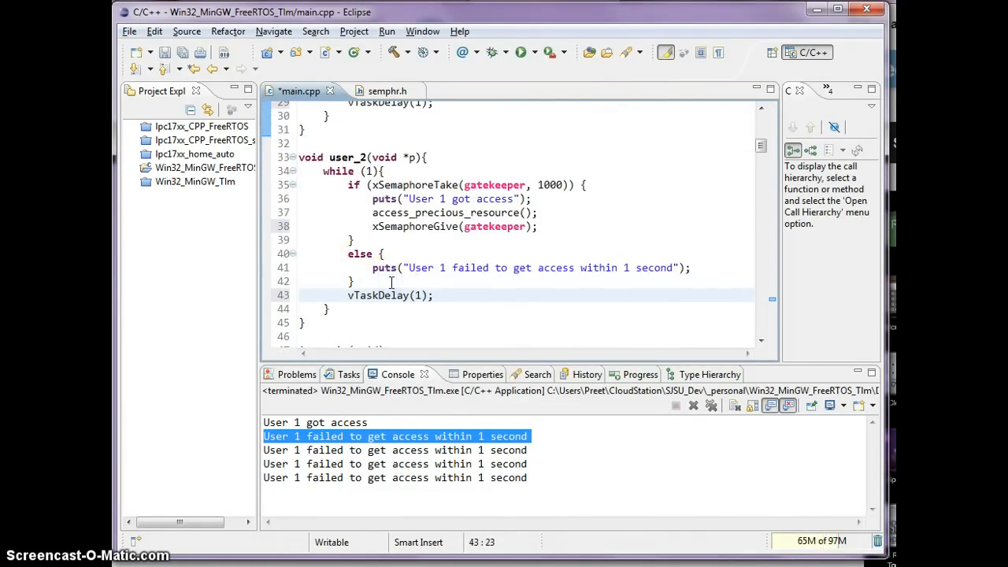
{"action": "left_click", "coordinate": [519, 52]}
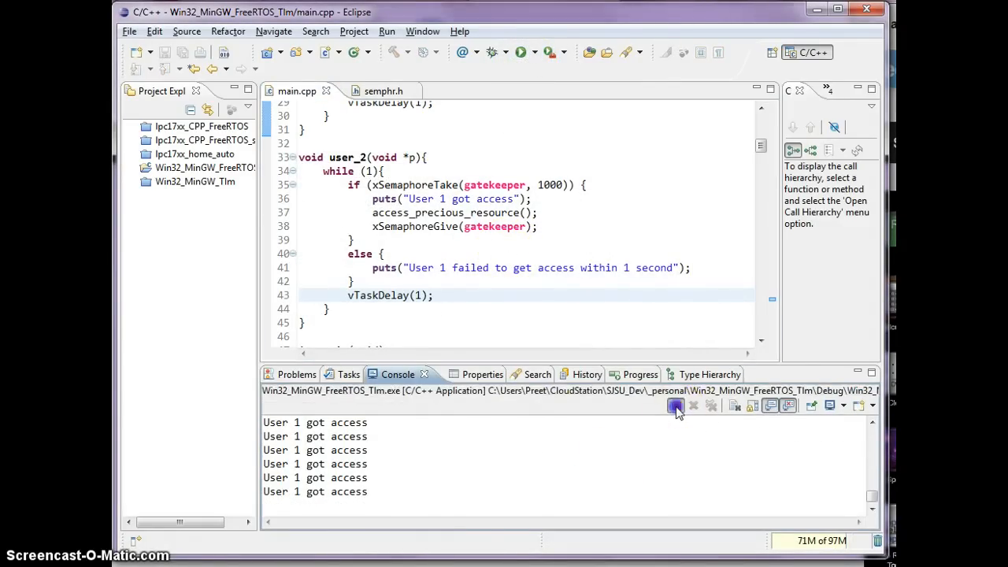
{"action": "left_click", "coordinate": [674, 405]}
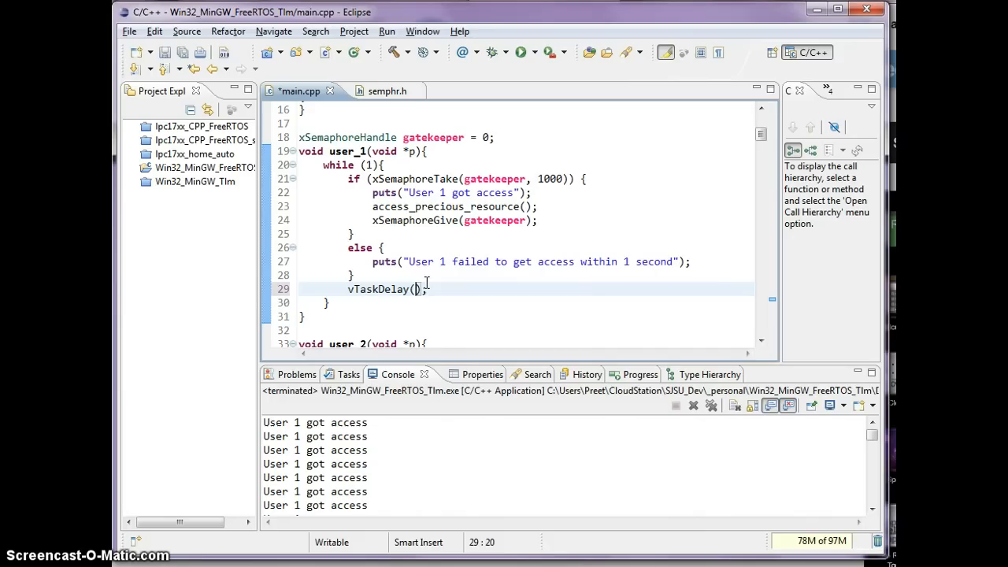
- Change both delays to vTaskDelay(1000) and user_2's messages to say 'User 2'
{"action": "type", "text": "3"}
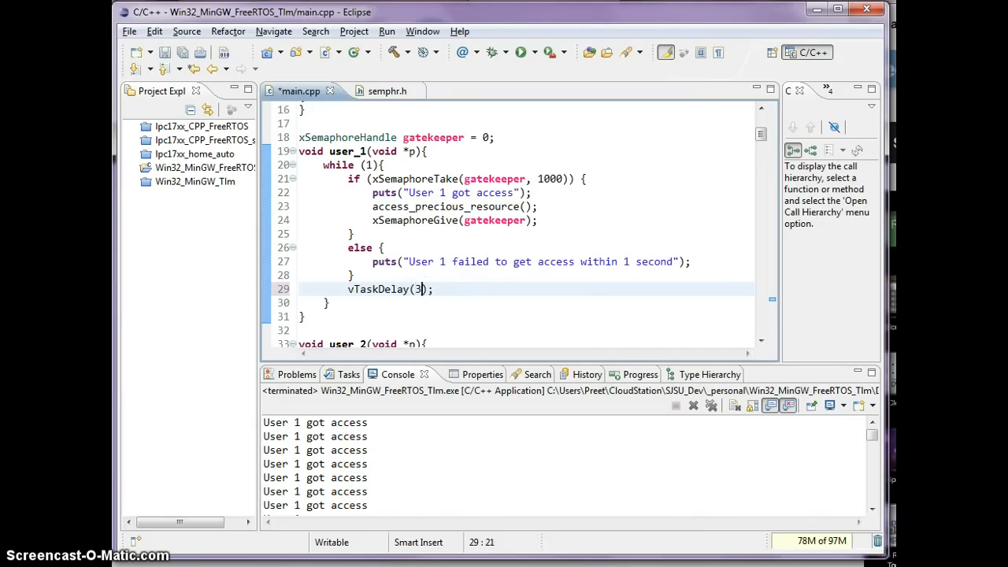
{"action": "scroll", "scroll_direction": "down", "scroll_amount": 3}
{"action": "type", "text": "1000"}
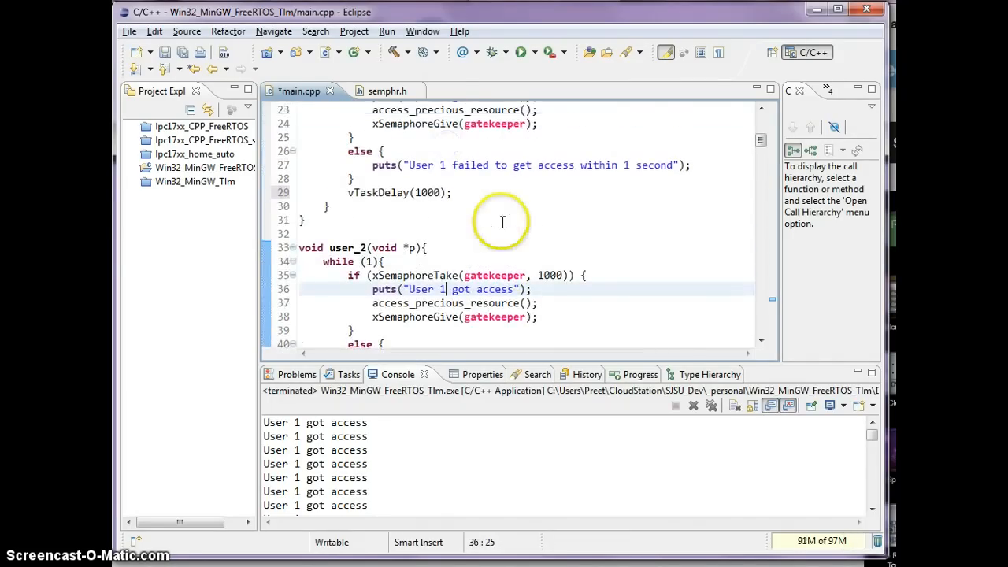
{"action": "scroll", "scroll_direction": "down", "scroll_amount": 3}
{"action": "type", "text": "2"}
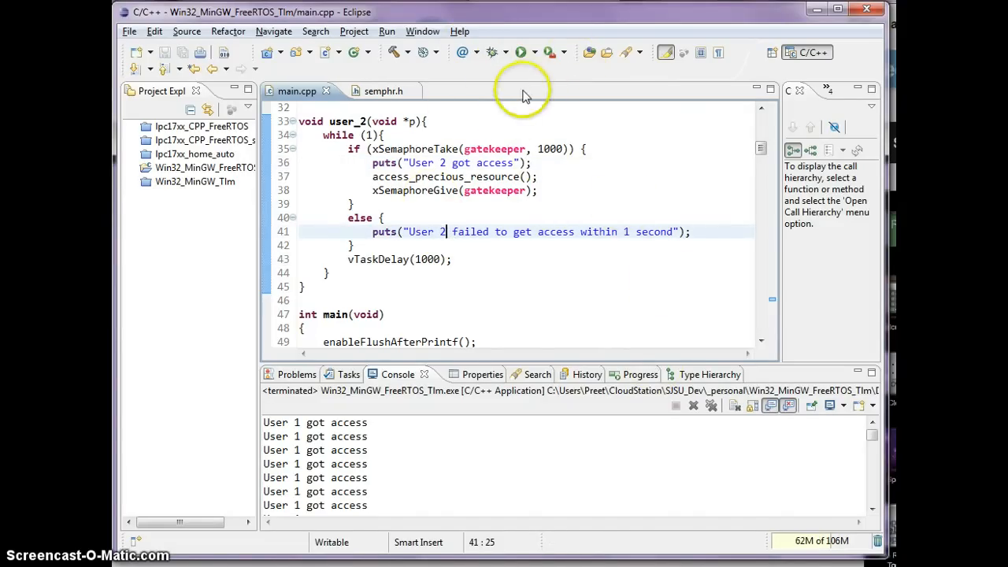
{"action": "mouse_move", "coordinate": [520, 135]}
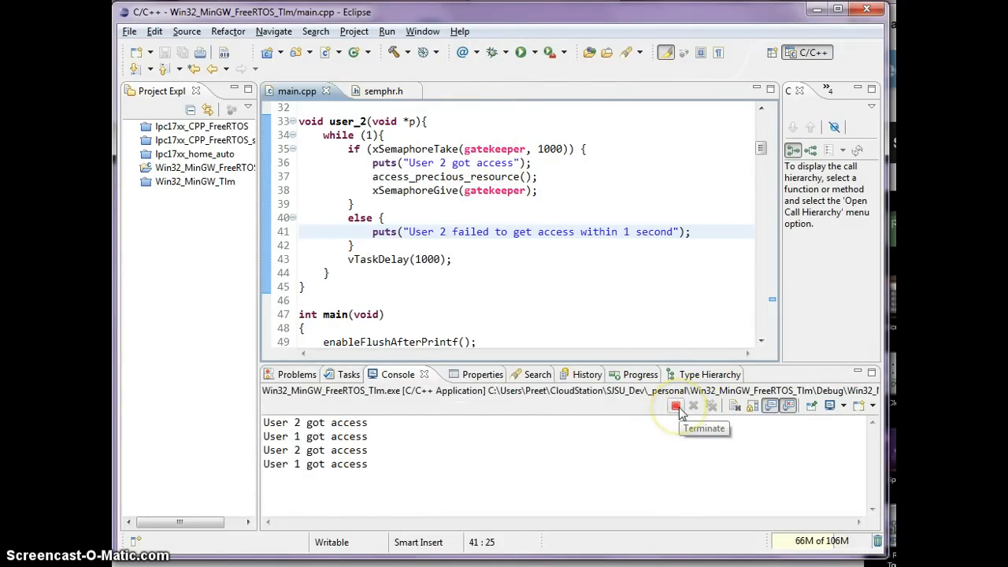
- Rerun so the console alternates 'User 1' and 'User 2 got access', then terminate the program
{"action": "left_click", "coordinate": [674, 405]}
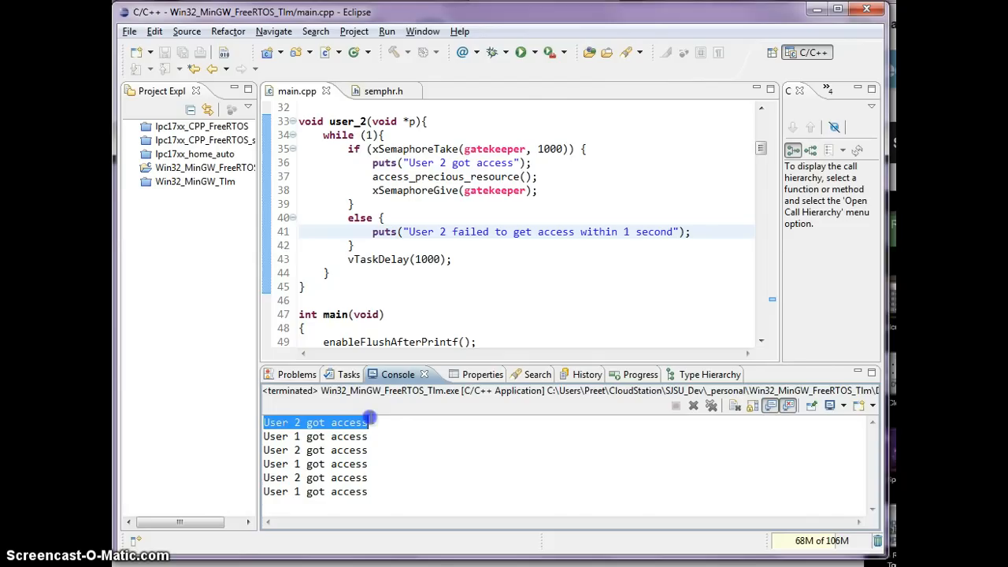
{"action": "mouse_move", "coordinate": [416, 279]}
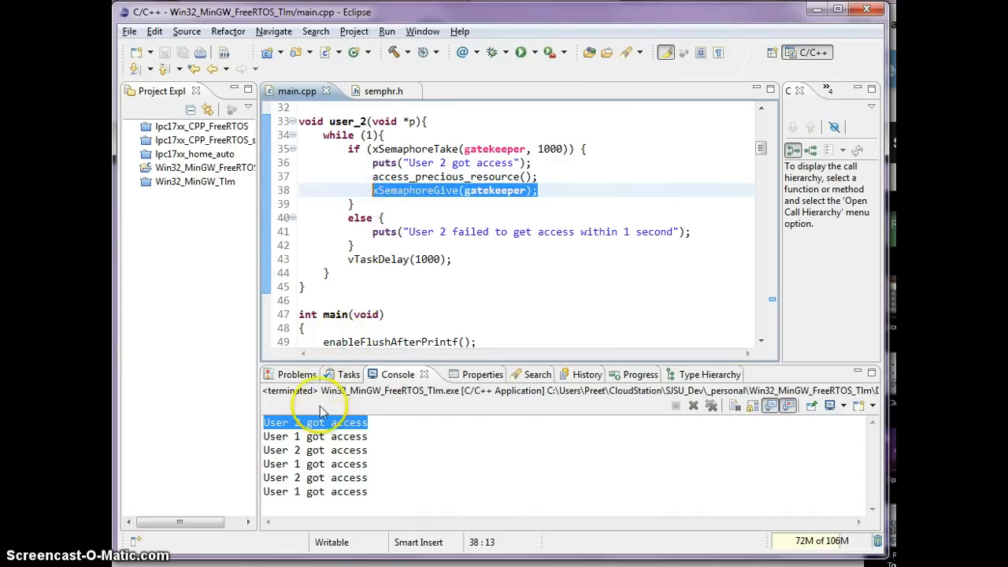
{"action": "mouse_move", "coordinate": [381, 430]}
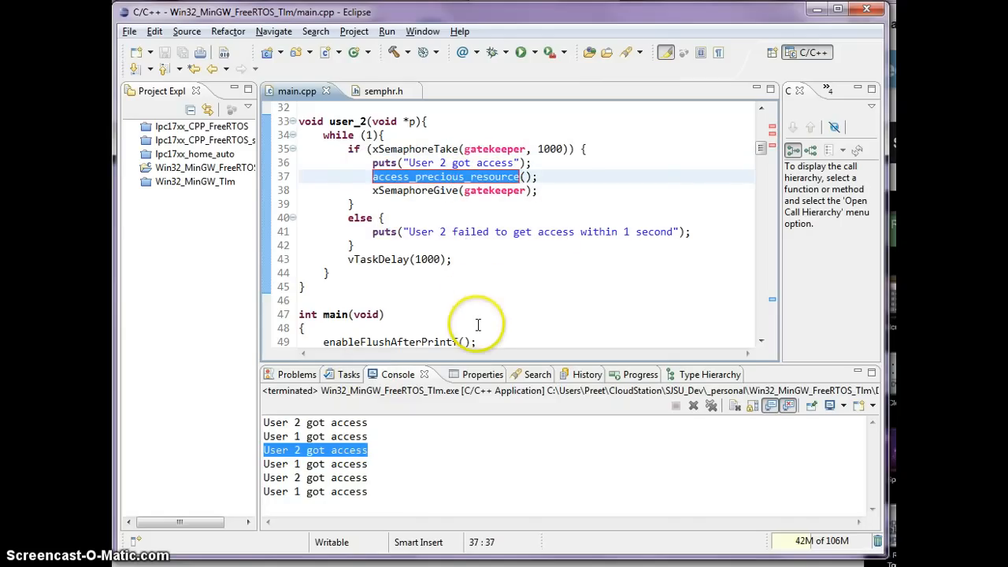
{"action": "mouse_move", "coordinate": [482, 326]}
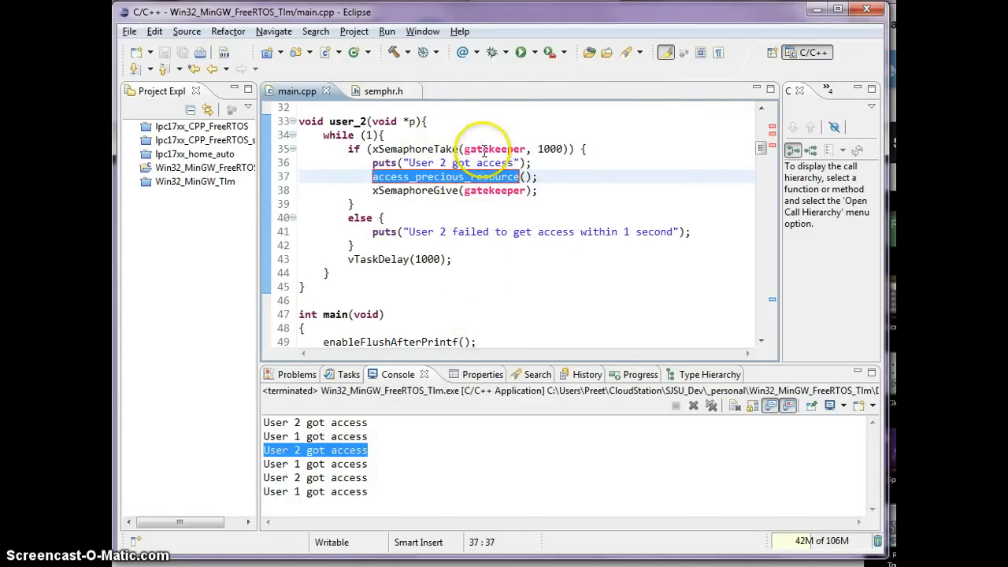
{"action": "left_click", "coordinate": [451, 258]}
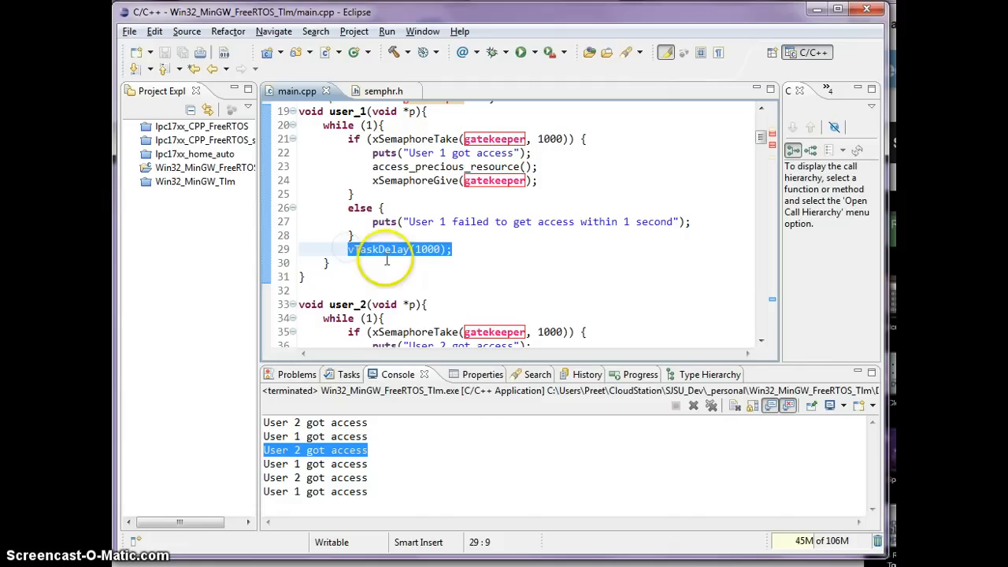
{"action": "left_click", "coordinate": [473, 139]}
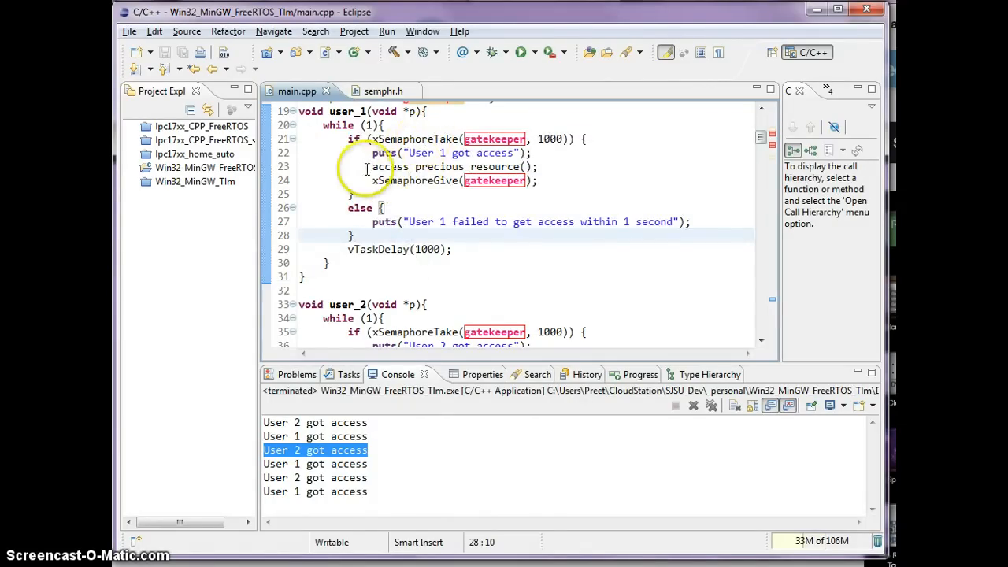
{"action": "double_click", "coordinate": [448, 167]}
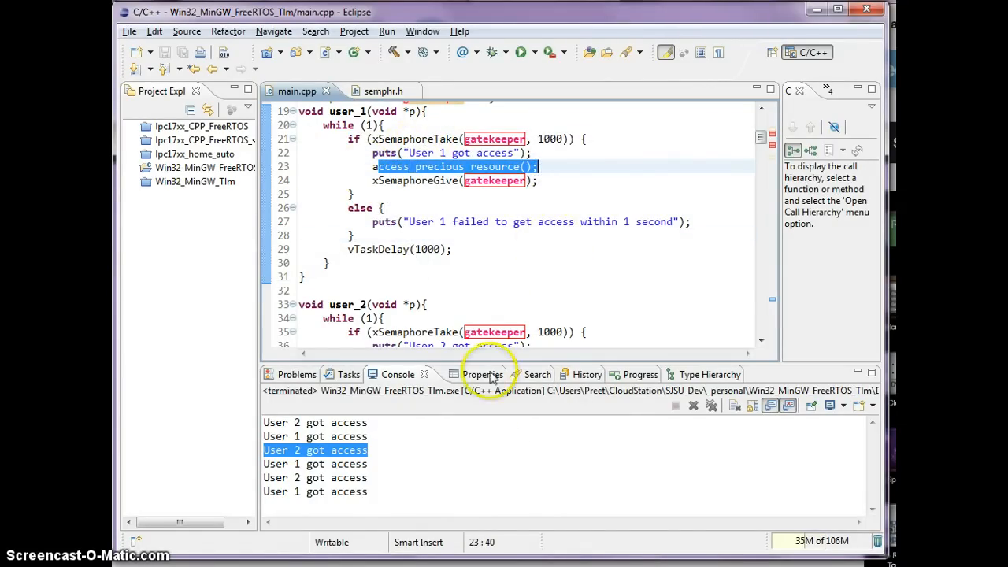